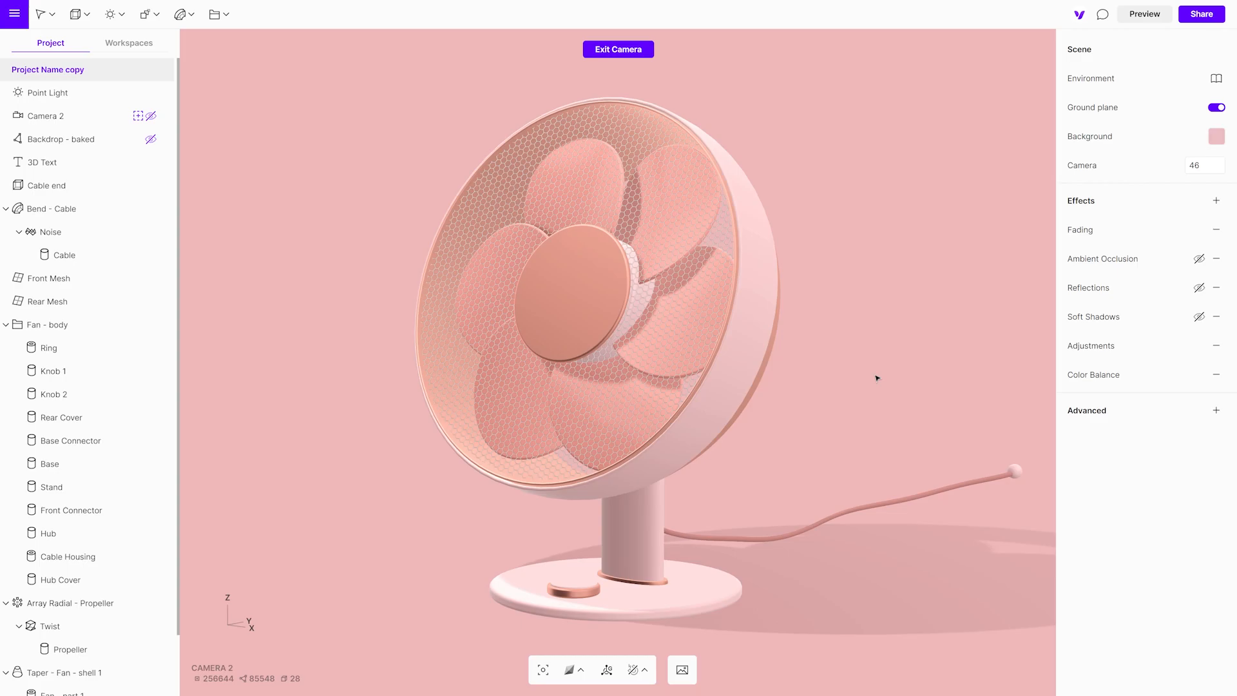
pyautogui.moveTo(913, 352)
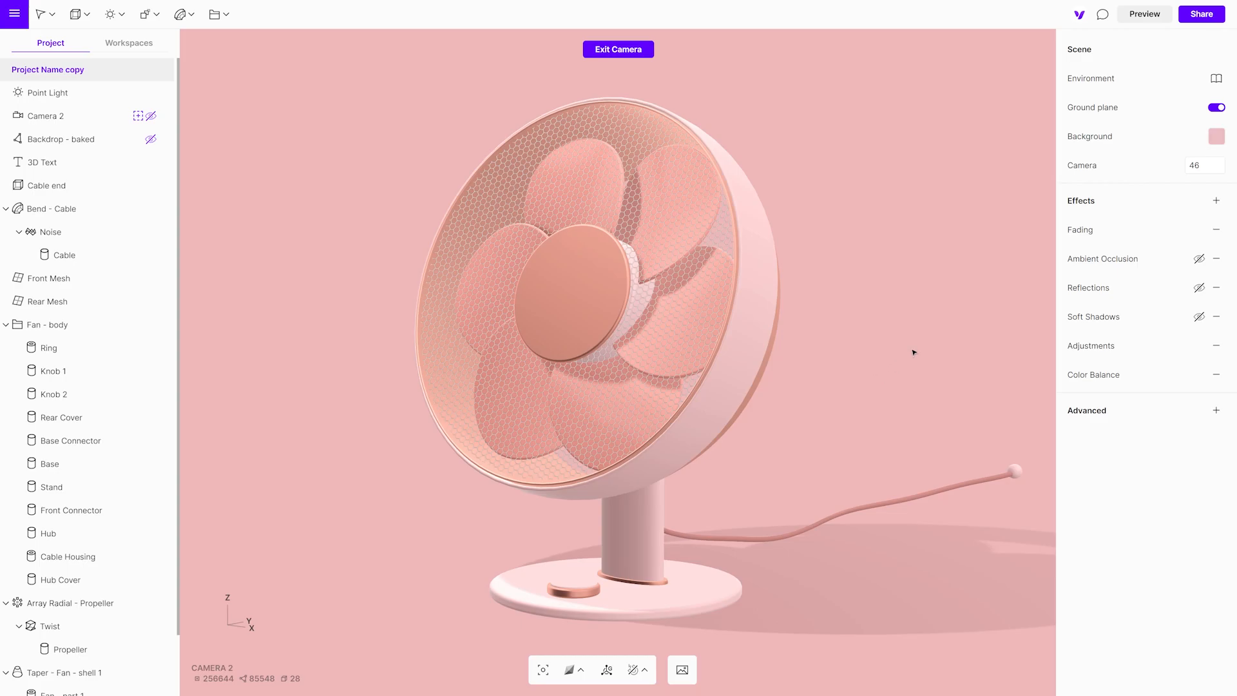
pyautogui.moveTo(1201, 14)
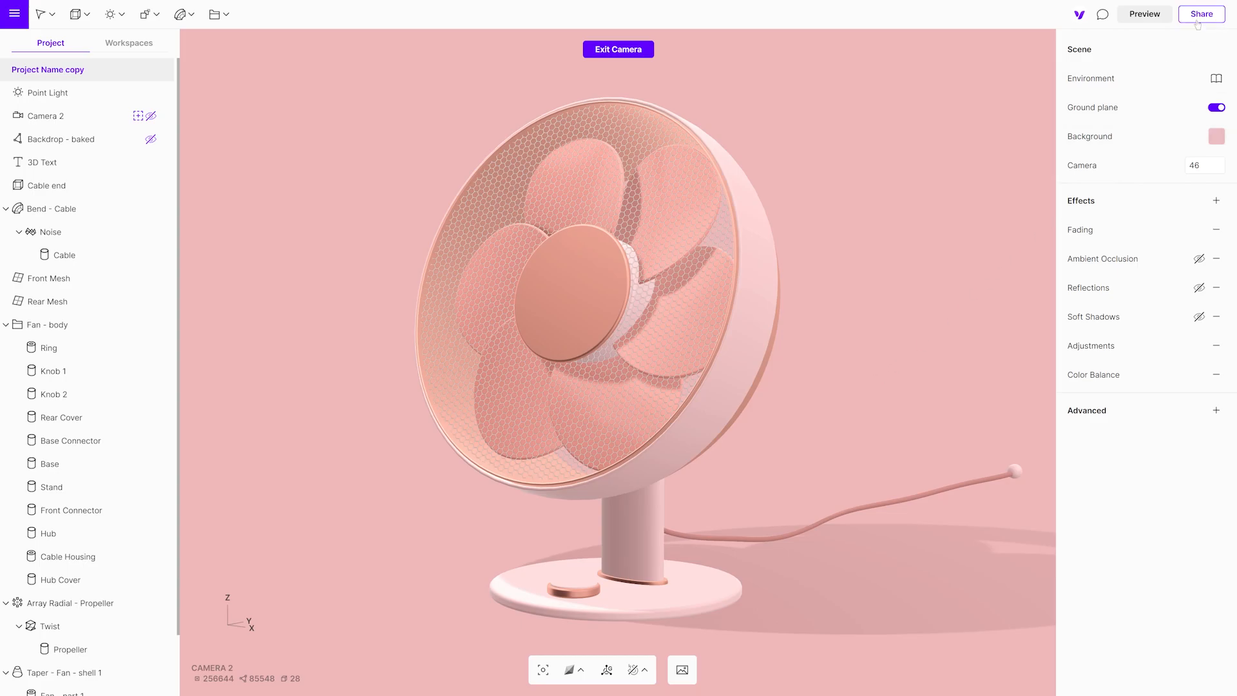
# Step: Turn on 'Share to web' and allow anyone with the link to clone the fan
pyautogui.click(1202, 14)
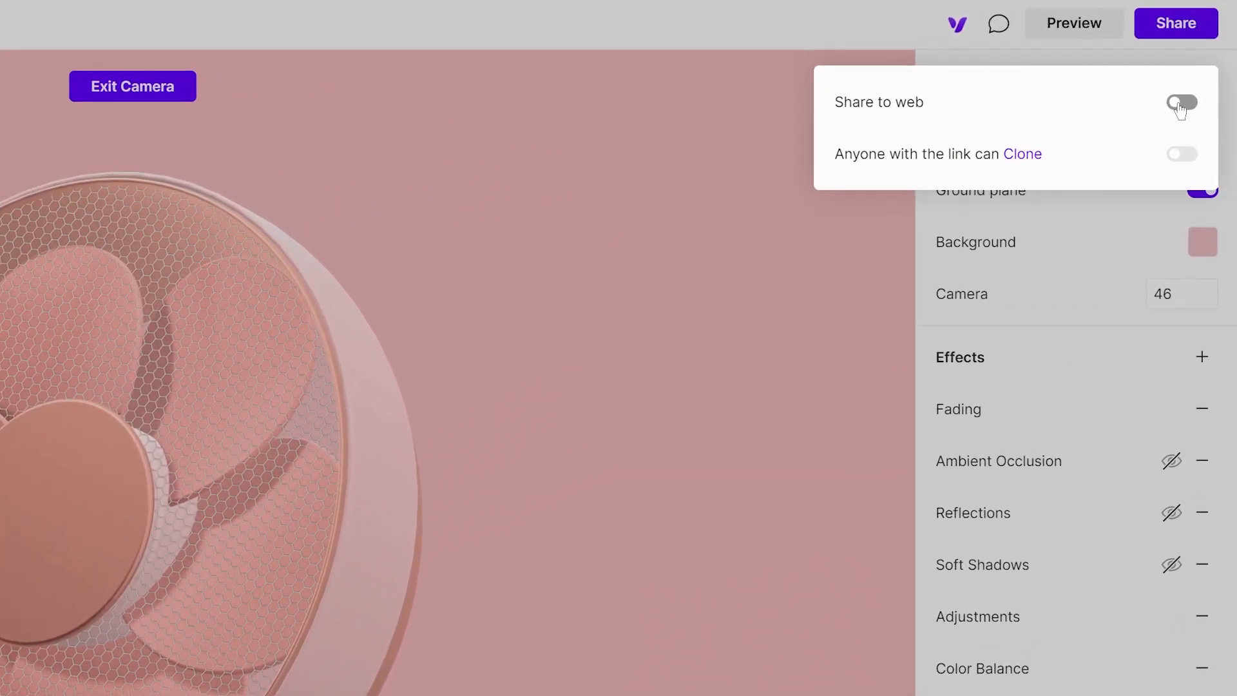
pyautogui.click(1181, 103)
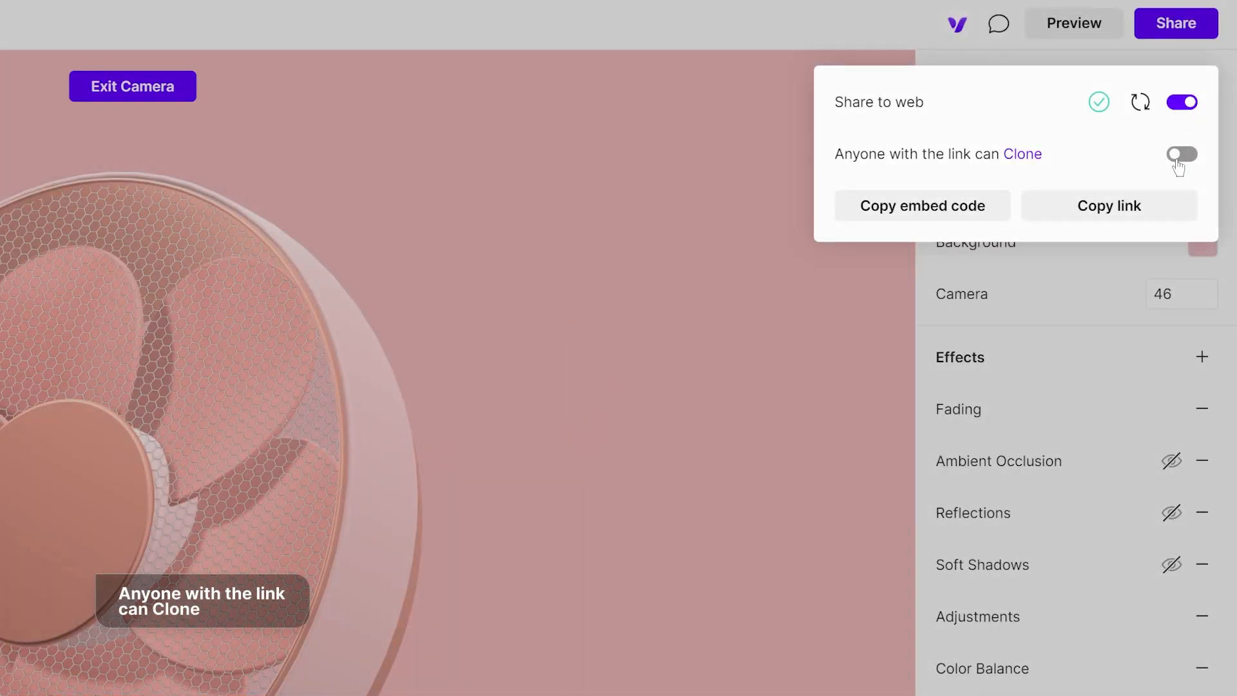
pyautogui.click(1182, 154)
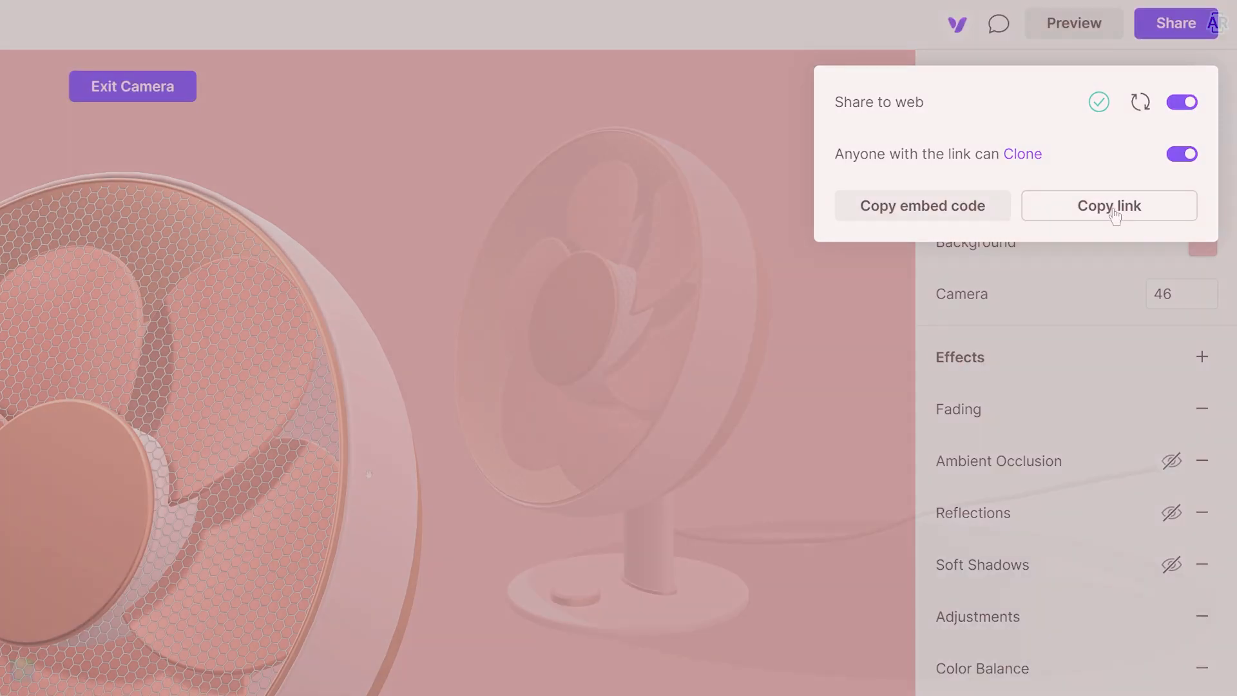
# Step: Copy the fan's public link and clone the project from its link page
pyautogui.click(1108, 206)
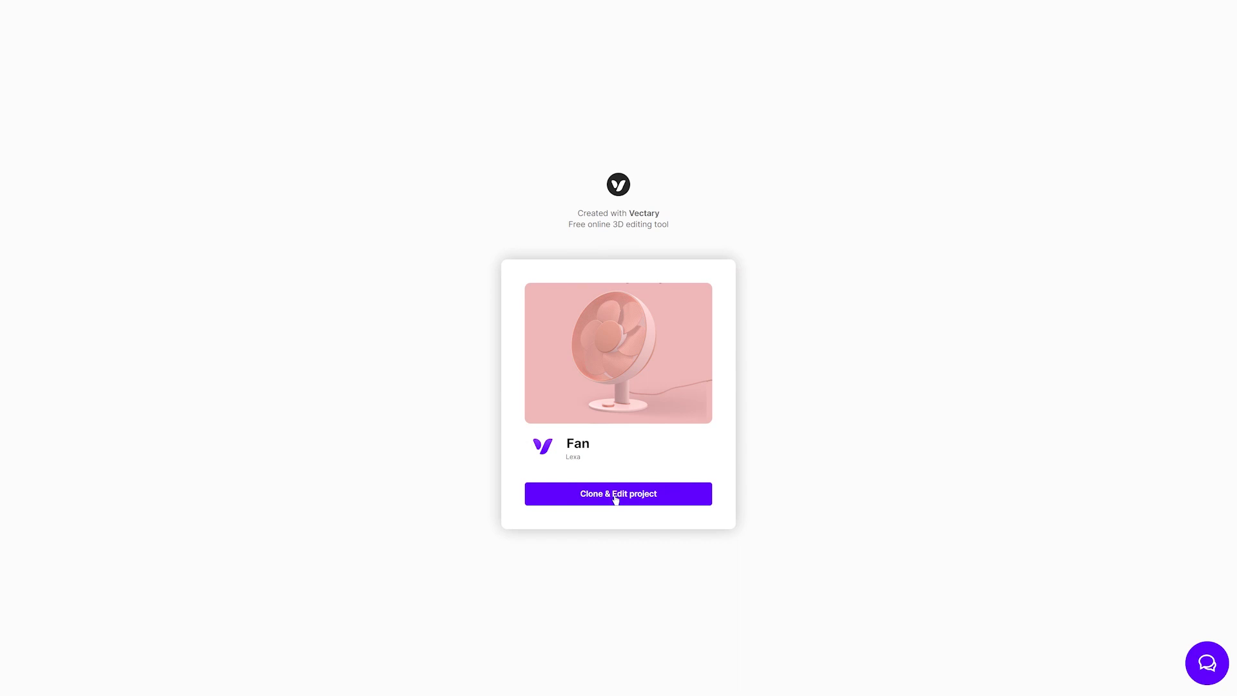
pyautogui.click(618, 493)
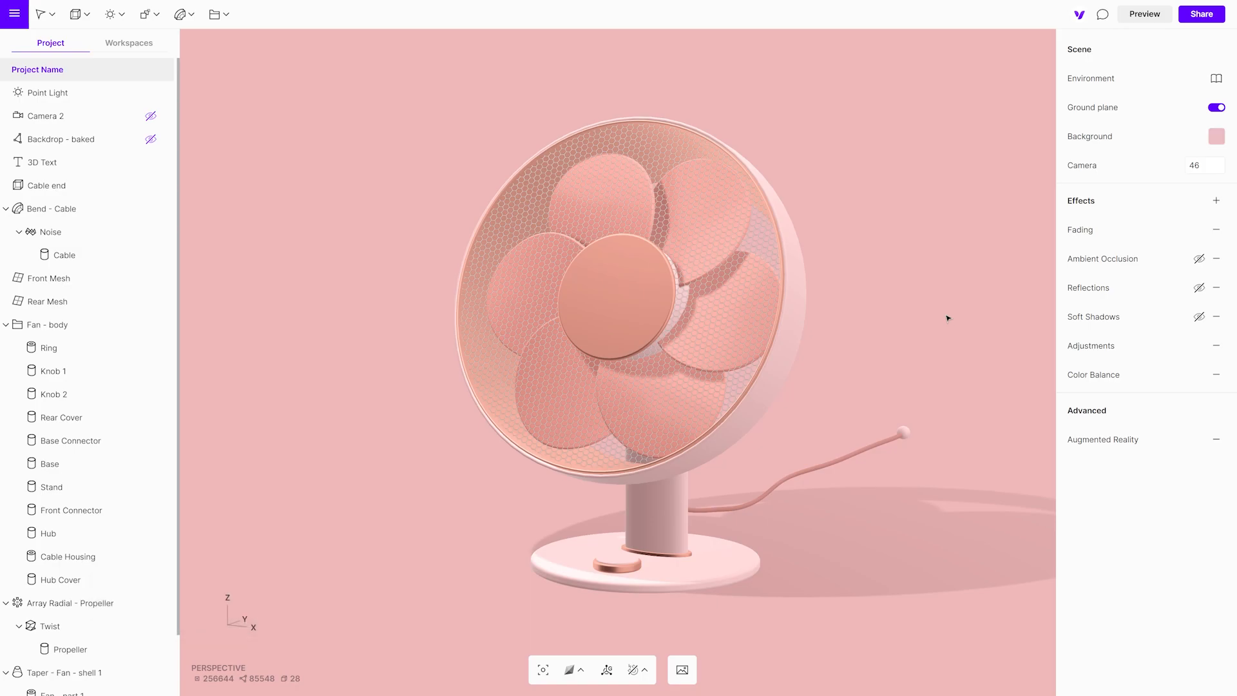
pyautogui.moveTo(1036, 263)
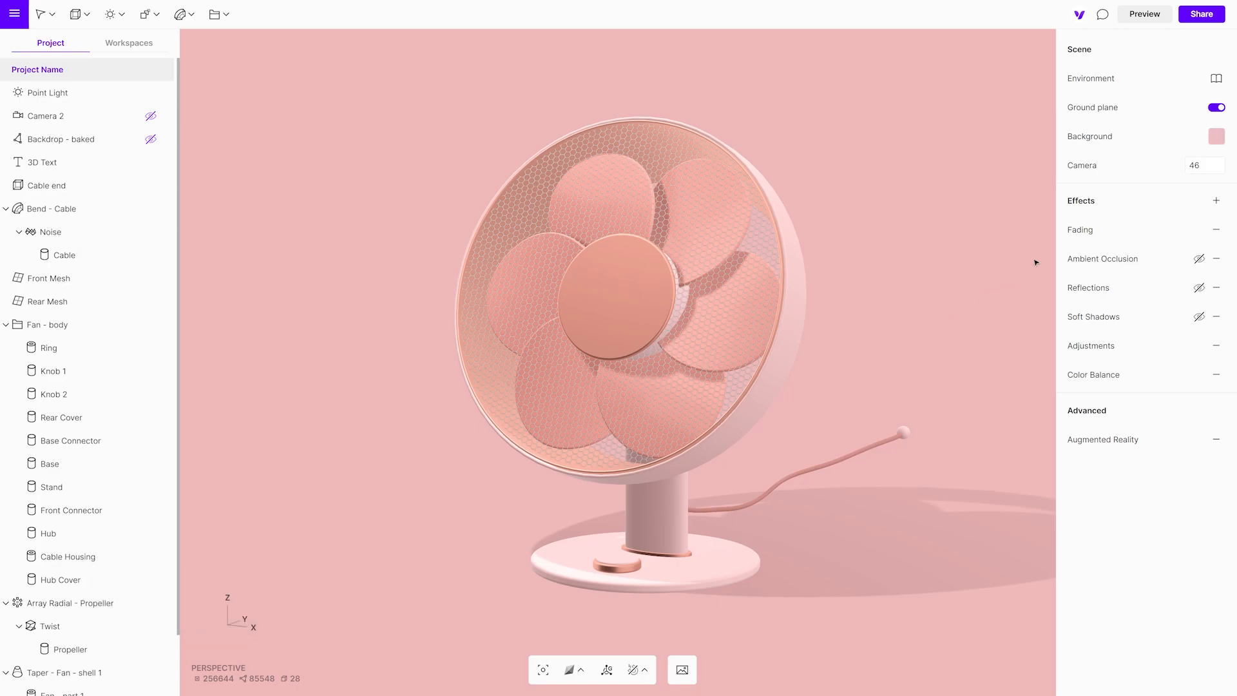
pyautogui.click(1216, 136)
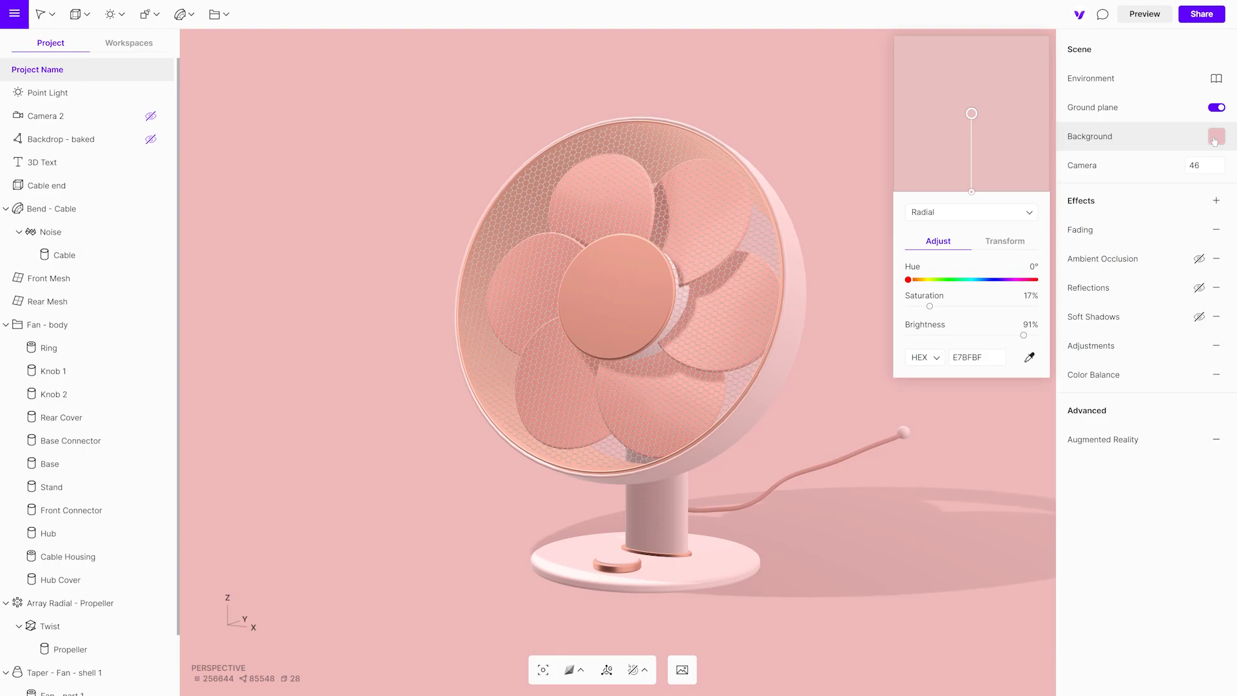
pyautogui.click(970, 211)
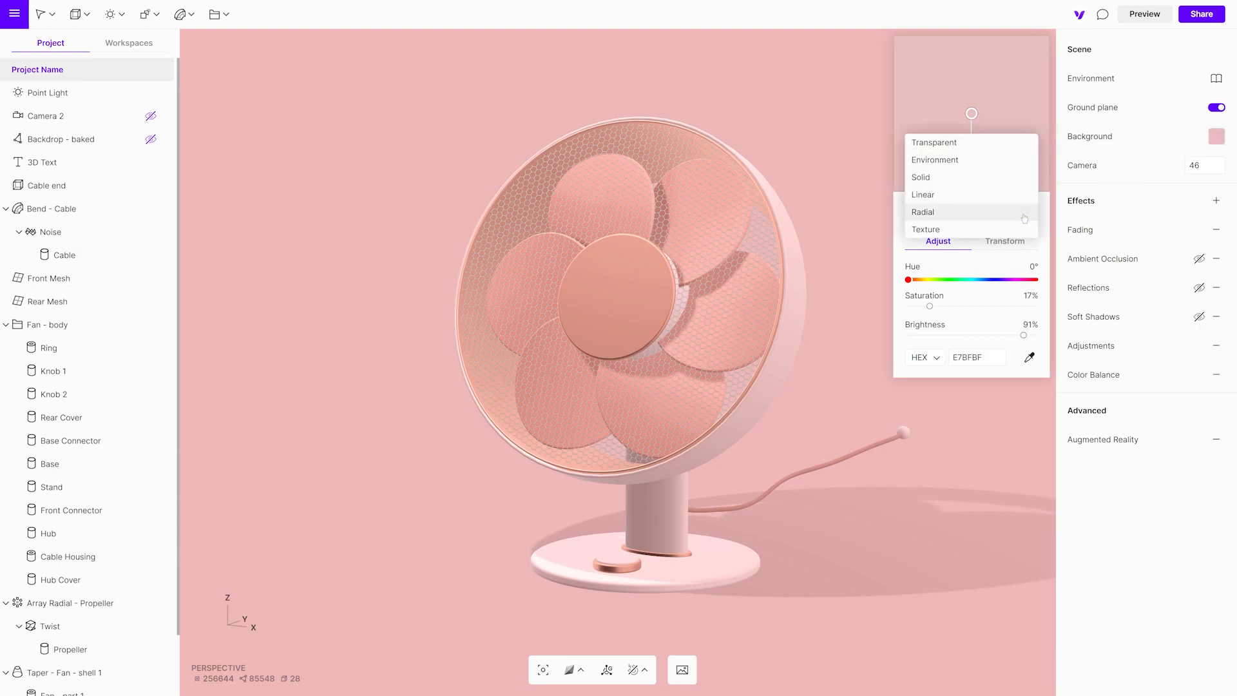
pyautogui.click(935, 142)
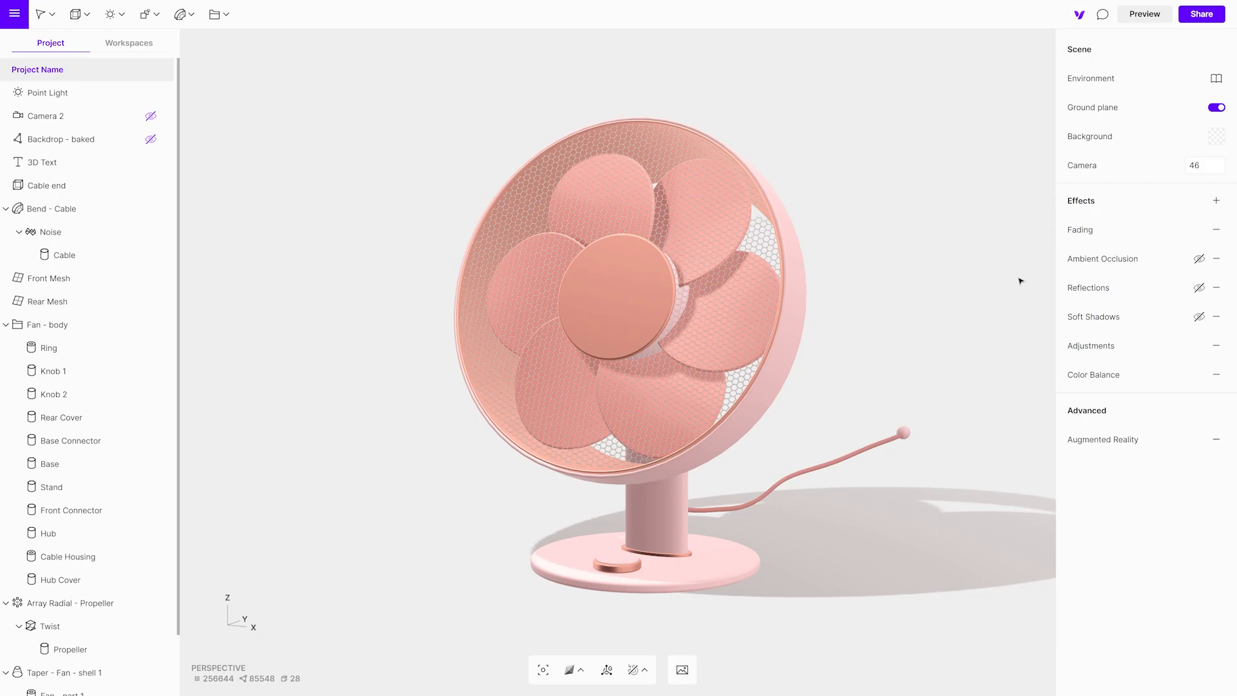
pyautogui.click(1201, 13)
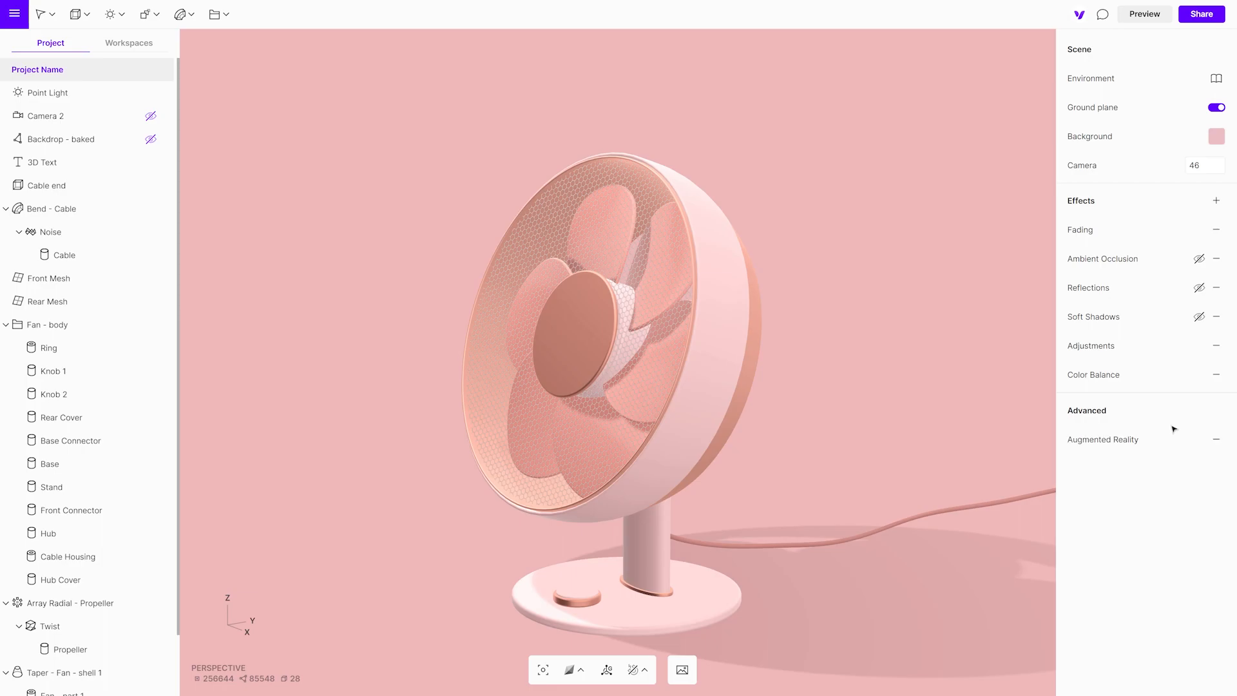
# Step: Generate augmented reality files for the fan in GLTF and USDZ formats
pyautogui.click(1216, 440)
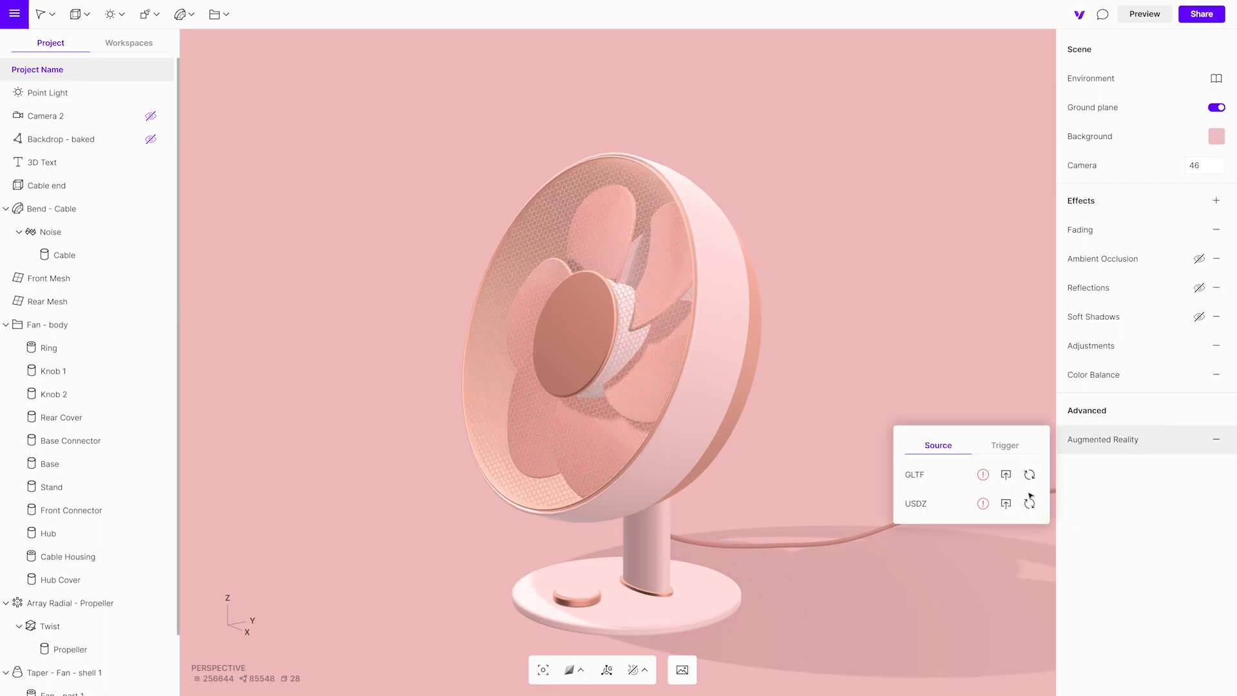
pyautogui.moveTo(1029, 503)
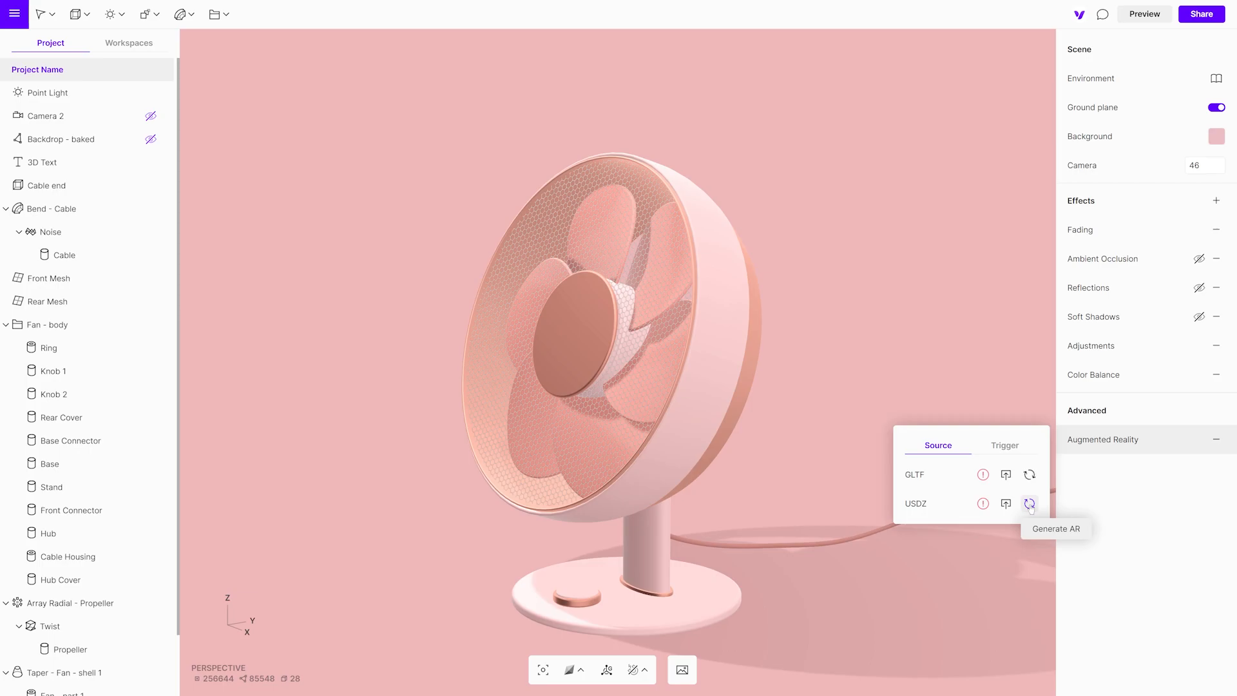
pyautogui.click(1030, 474)
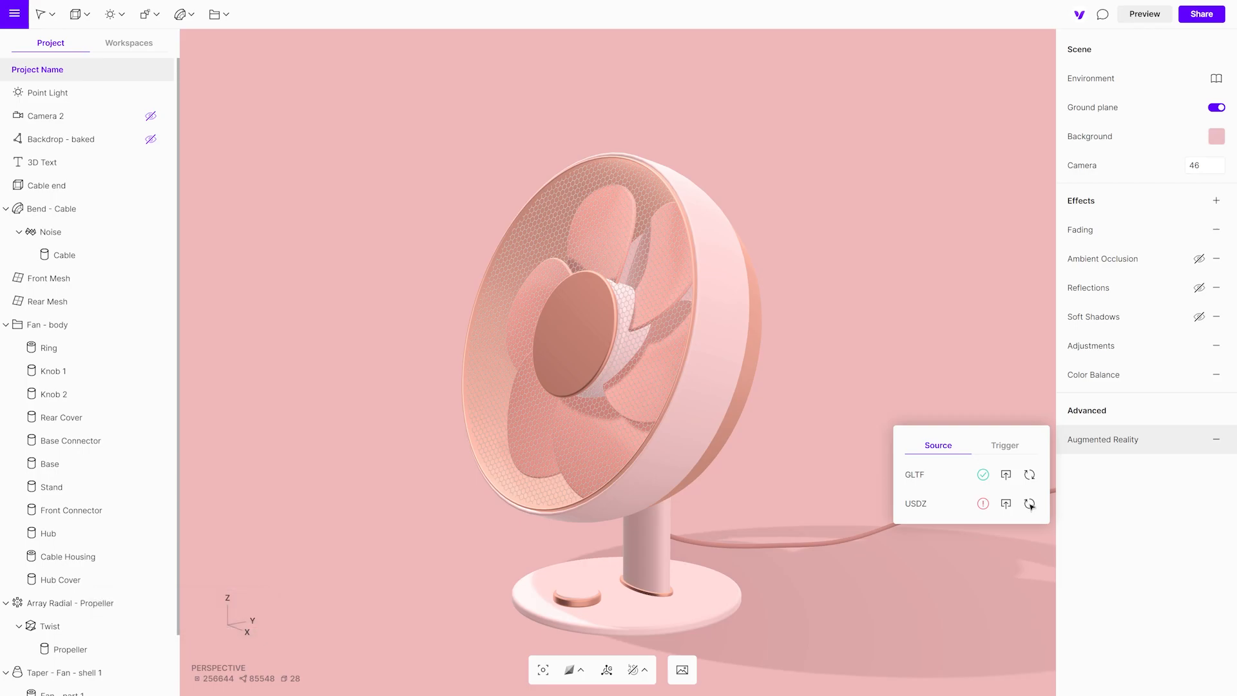
pyautogui.click(1030, 504)
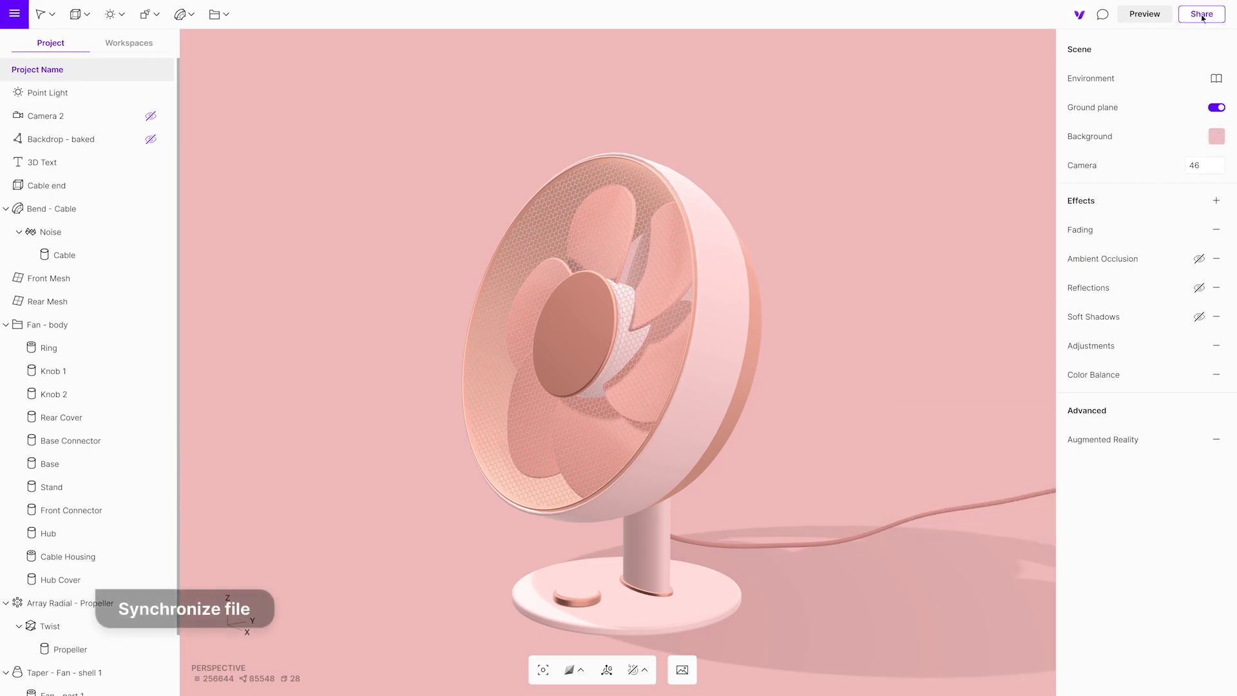
# Step: Sync the latest fan edits to the 'Share to web' published version
pyautogui.click(1201, 14)
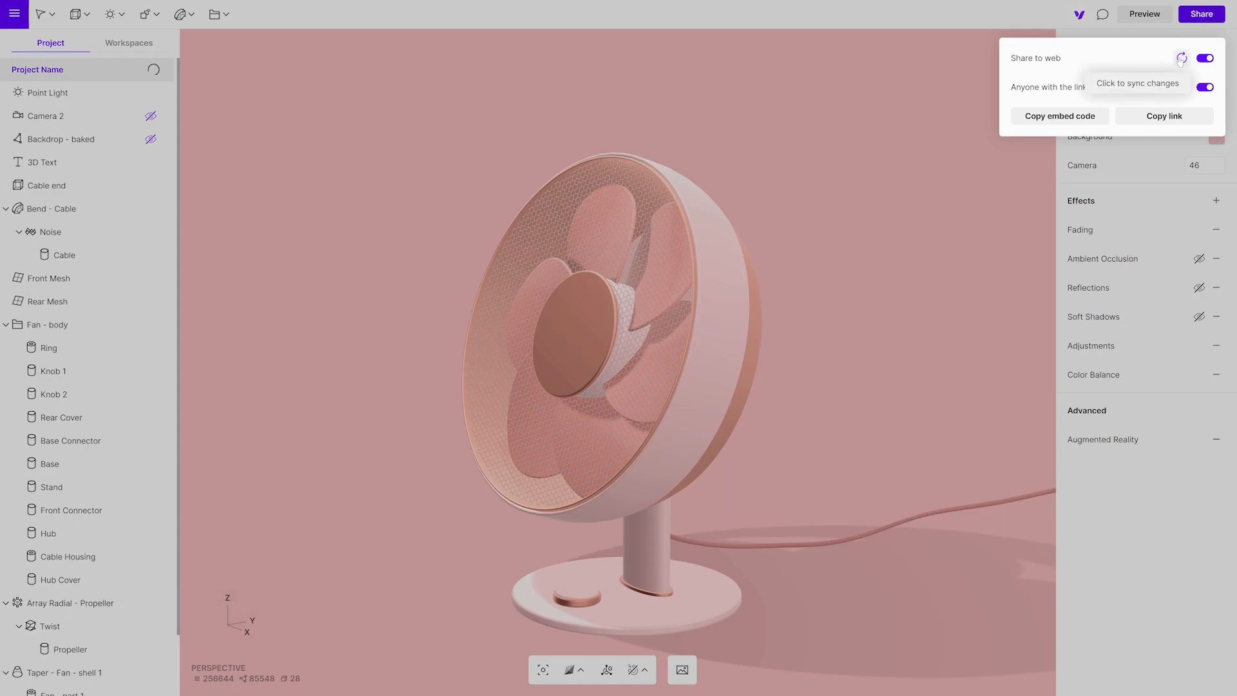
pyautogui.moveTo(1182, 87)
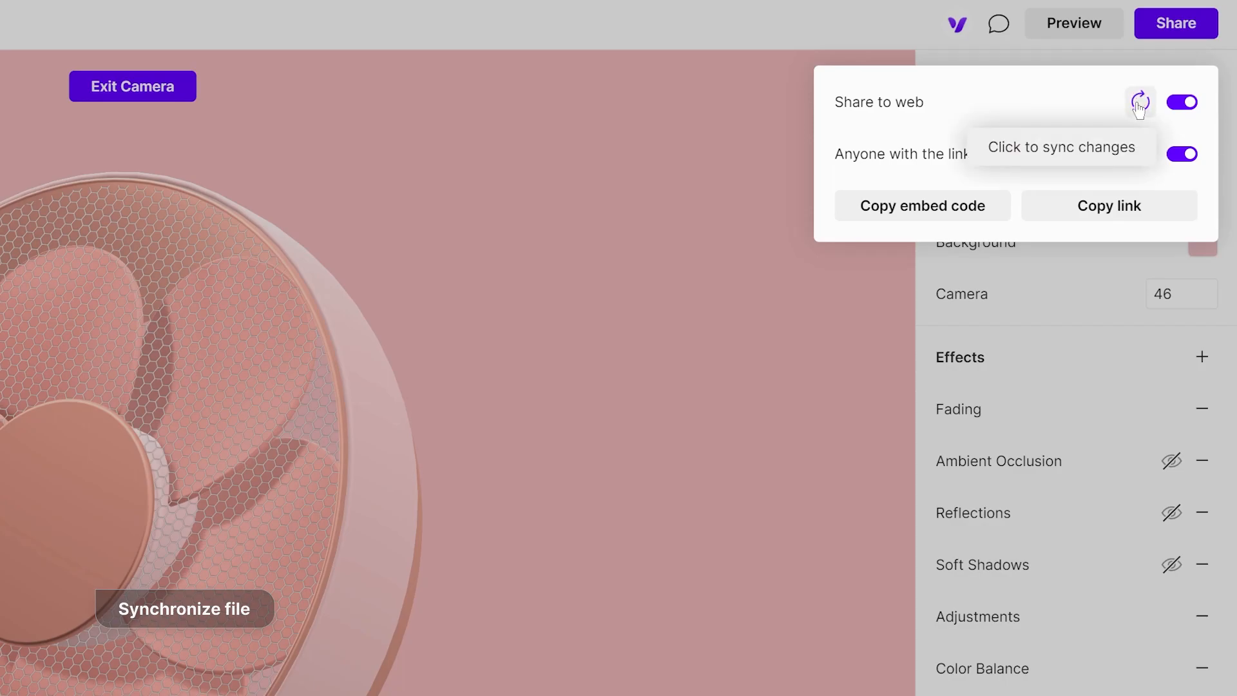
pyautogui.click(1139, 102)
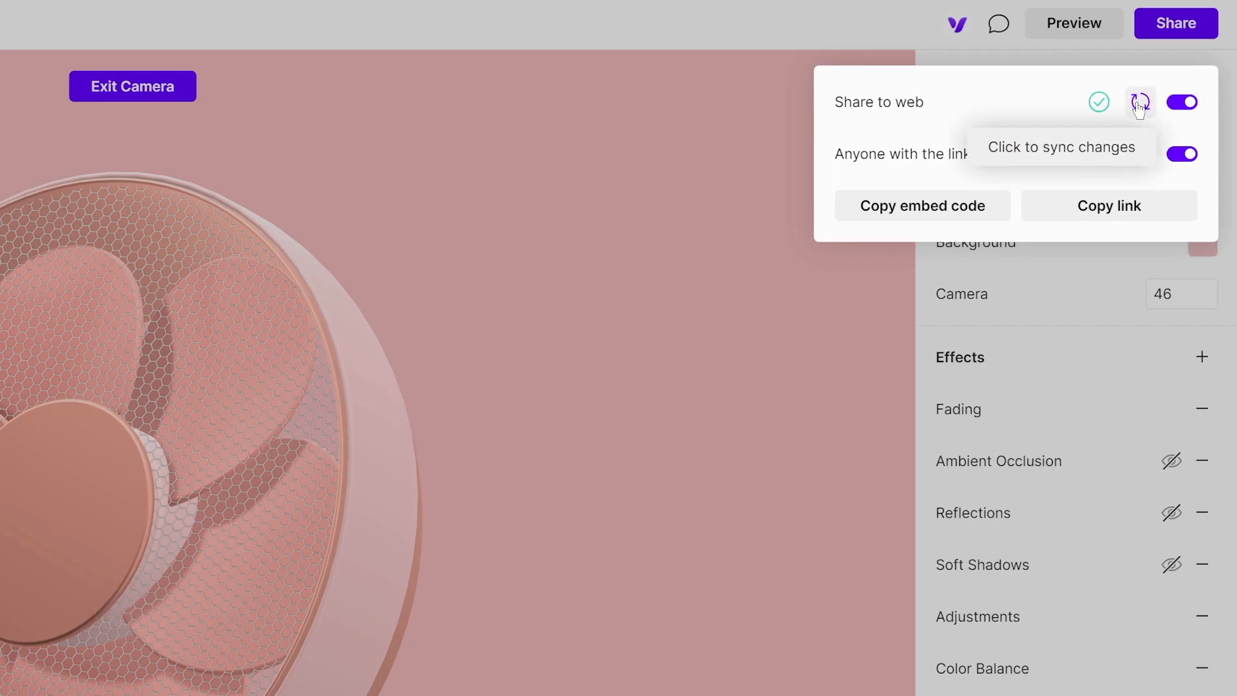